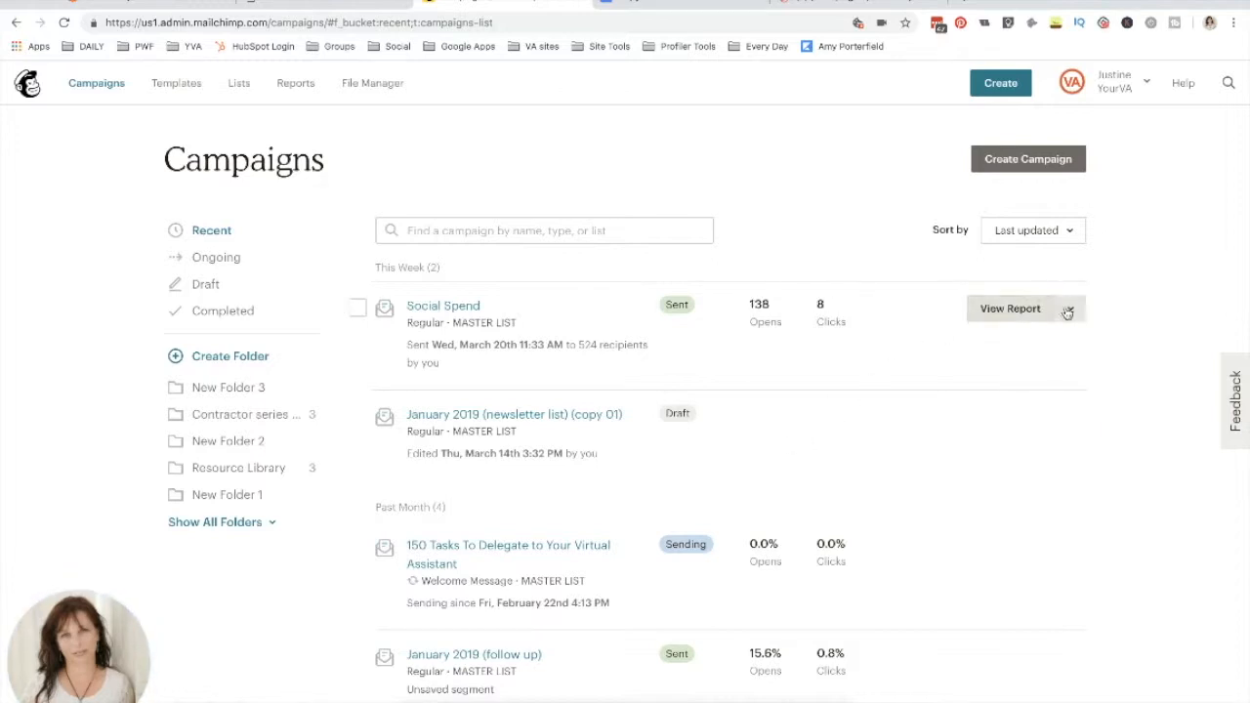
Step: Replicate the sent Social Spend campaign to create the draft 'Social Spend (copy 01)'
{"action": "left_click", "coordinate": [1069, 309]}
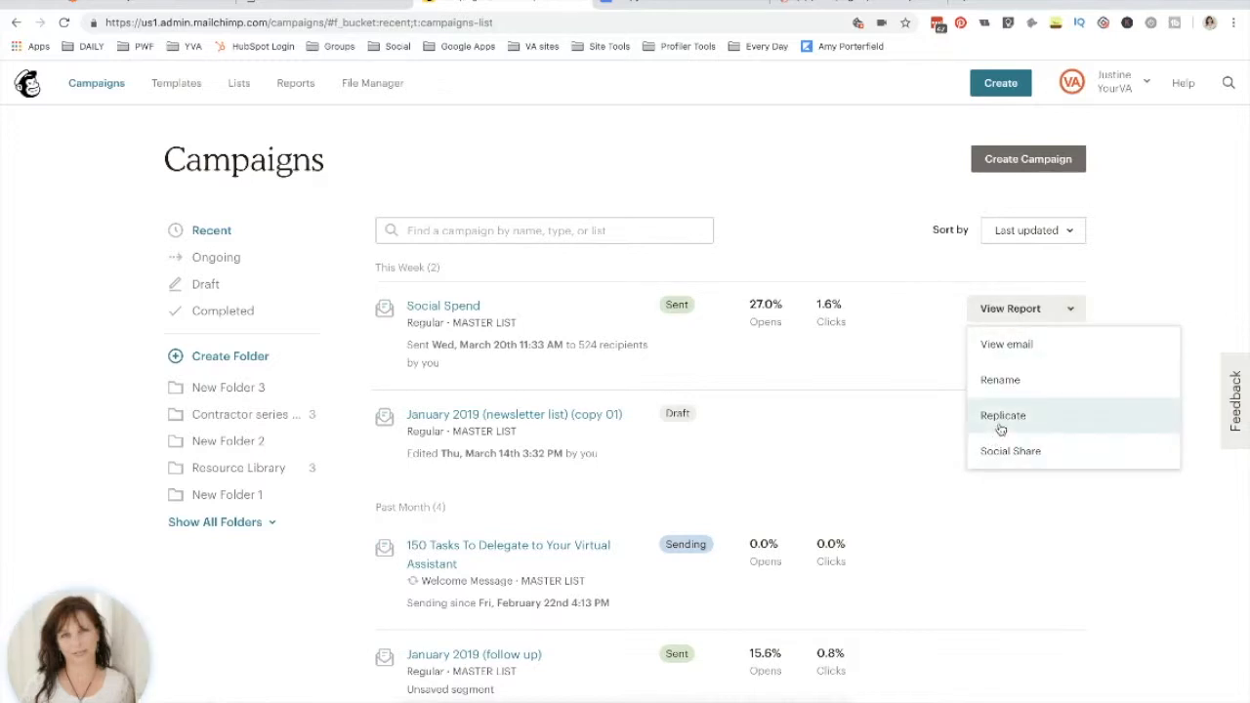
{"action": "left_click", "coordinate": [1003, 415]}
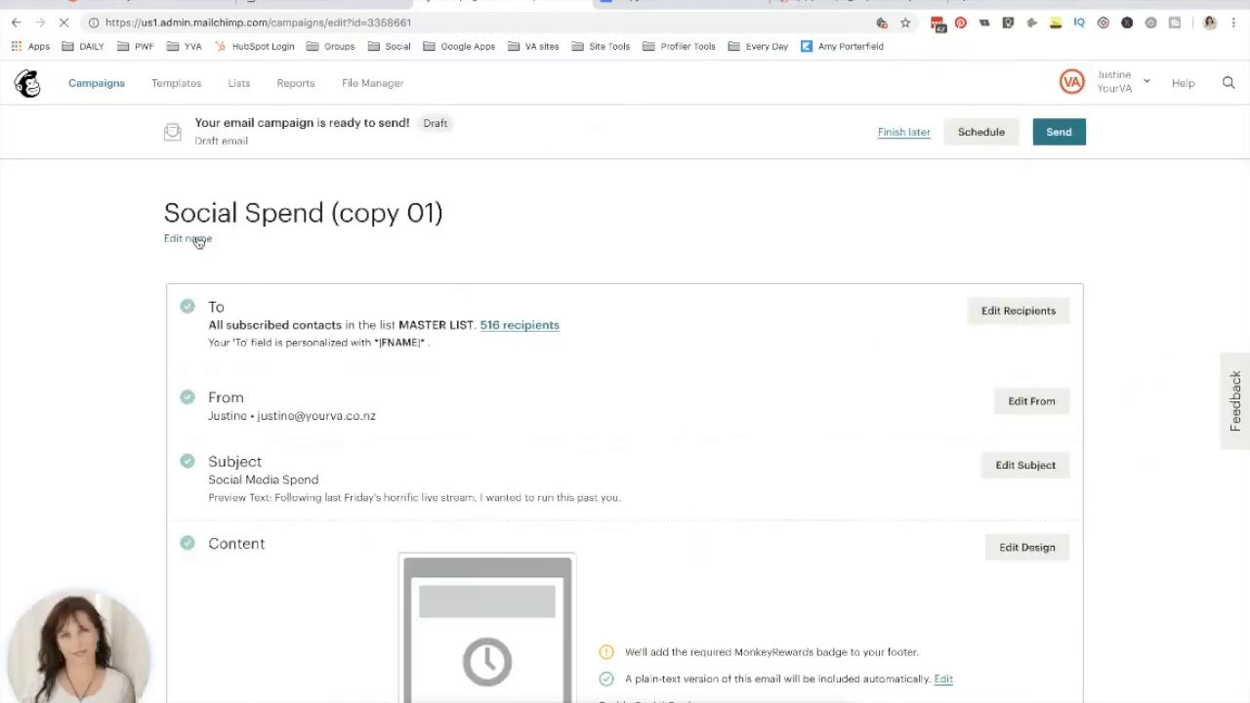
Step: Rename the draft from 'Social Spend (copy 01)' to 'Social Spend (resend)' and save it
{"action": "left_click", "coordinate": [188, 238]}
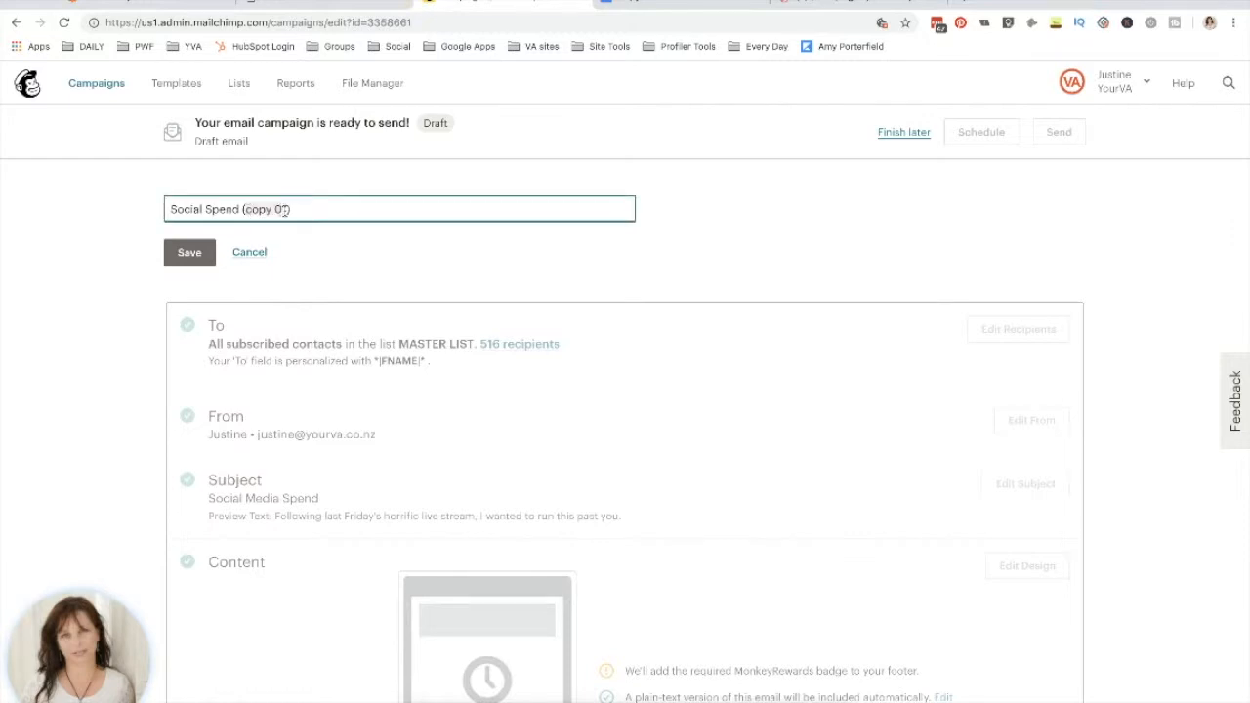
{"action": "type", "text": "resne"}
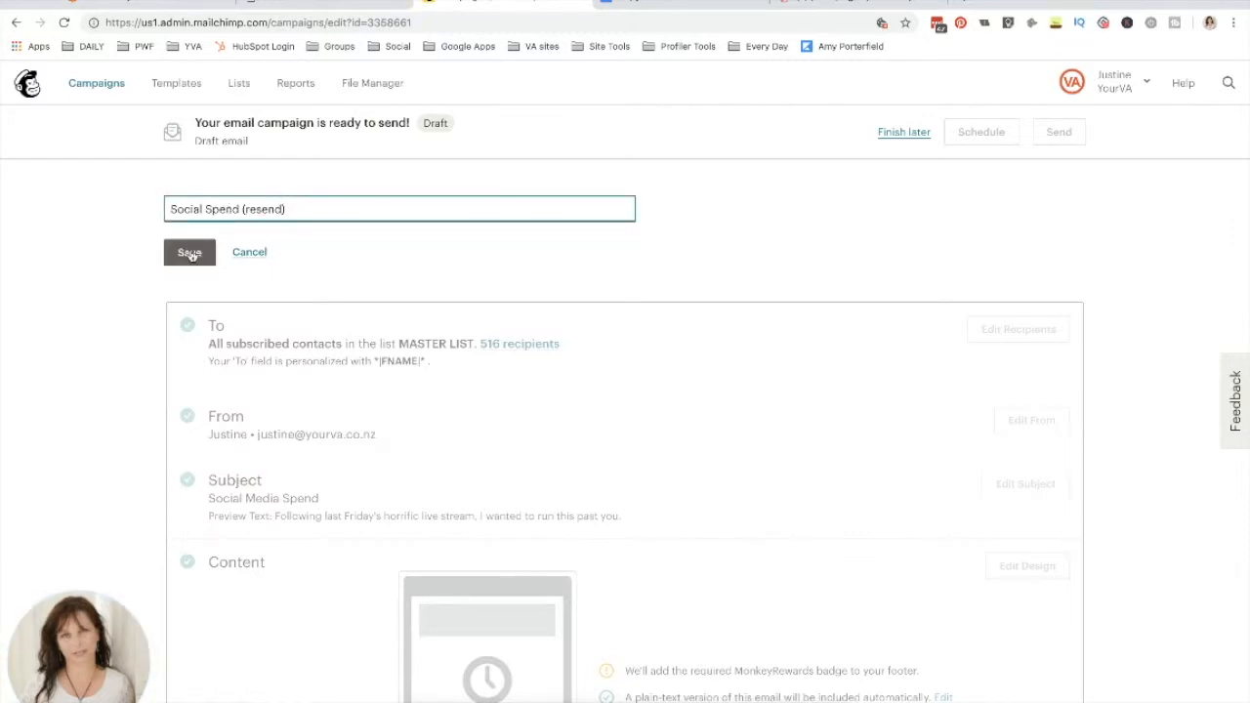
{"action": "left_click", "coordinate": [189, 252]}
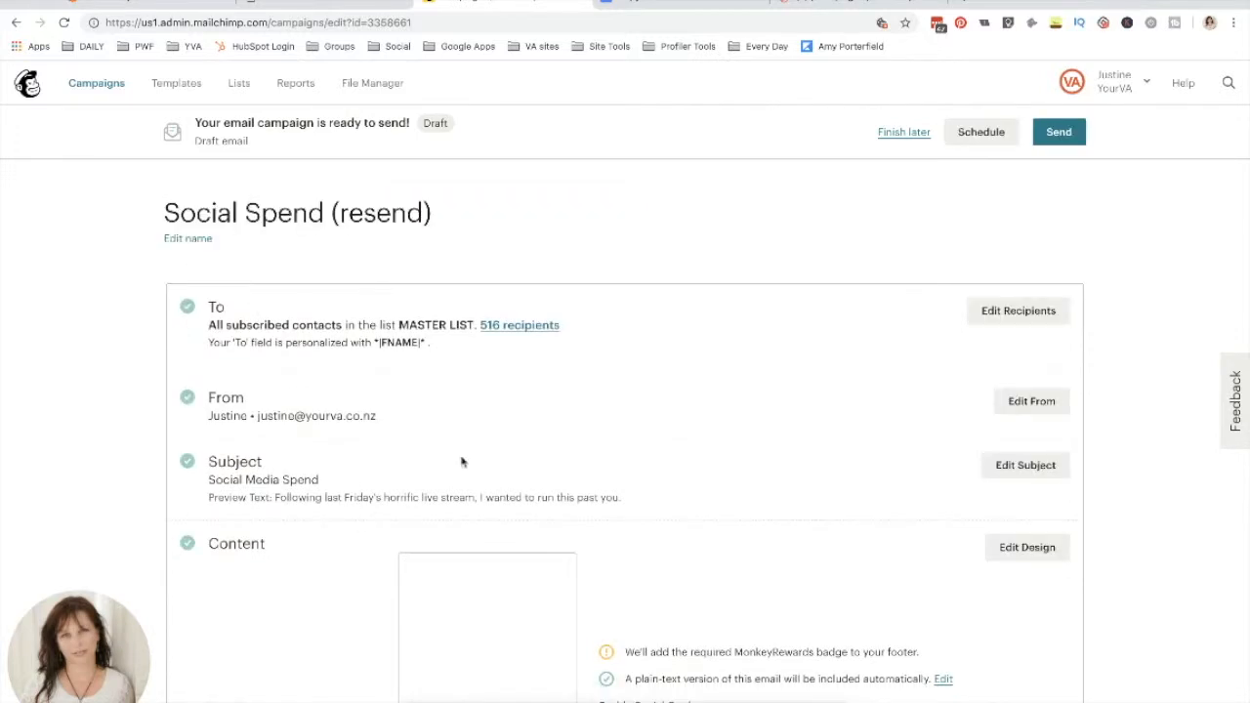
Step: Target a new MASTER LIST segment: Campaign Activity did not open Social Spend - 20/03/2019, 380 recipients
{"action": "left_click", "coordinate": [1018, 311]}
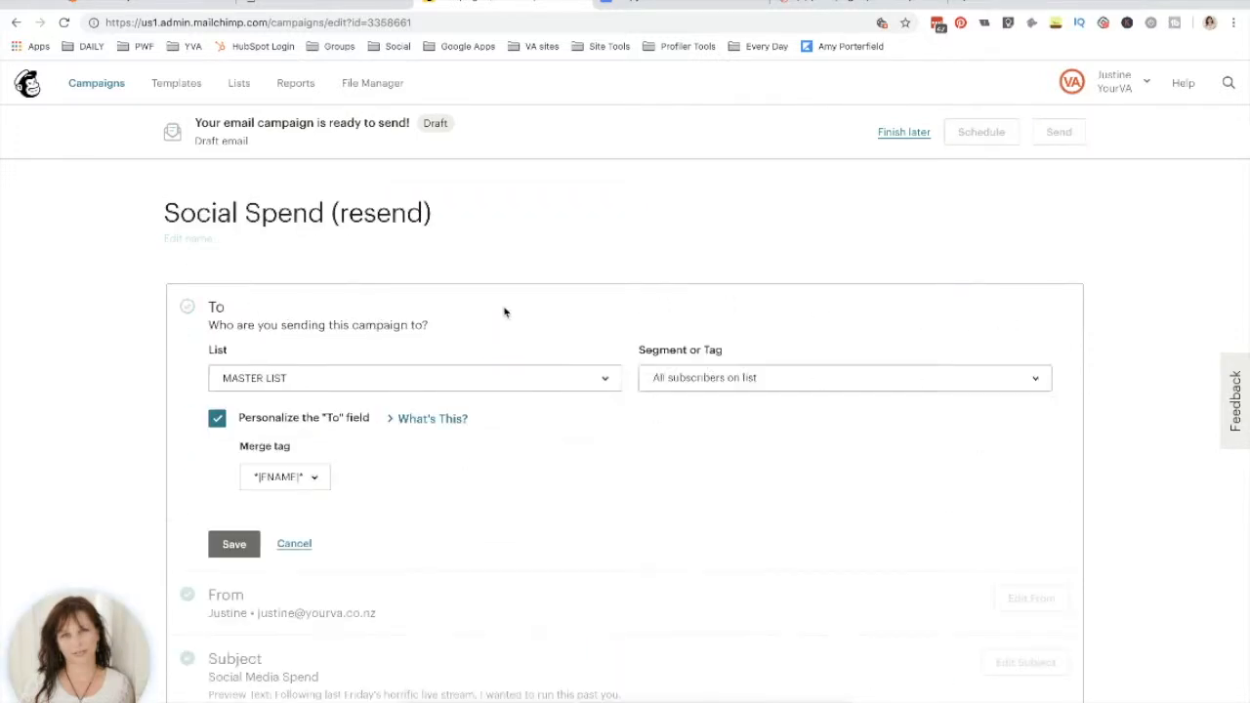
{"action": "left_click", "coordinate": [843, 378]}
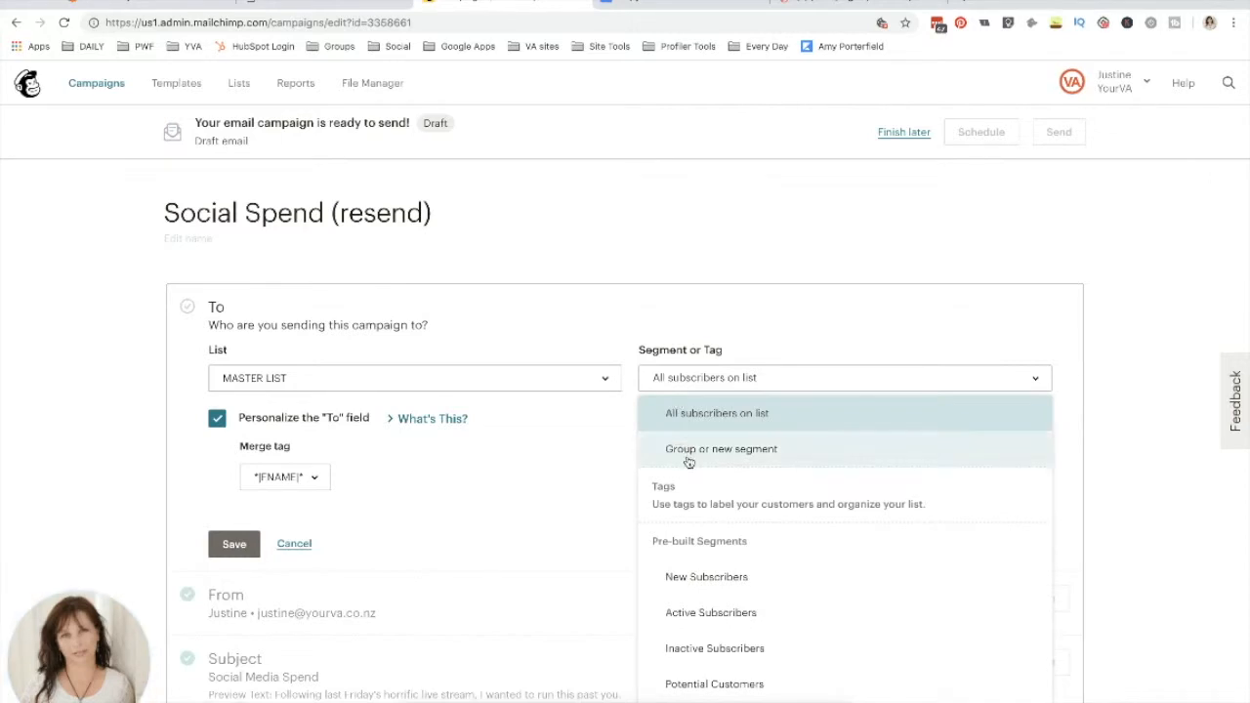
{"action": "left_click", "coordinate": [721, 448]}
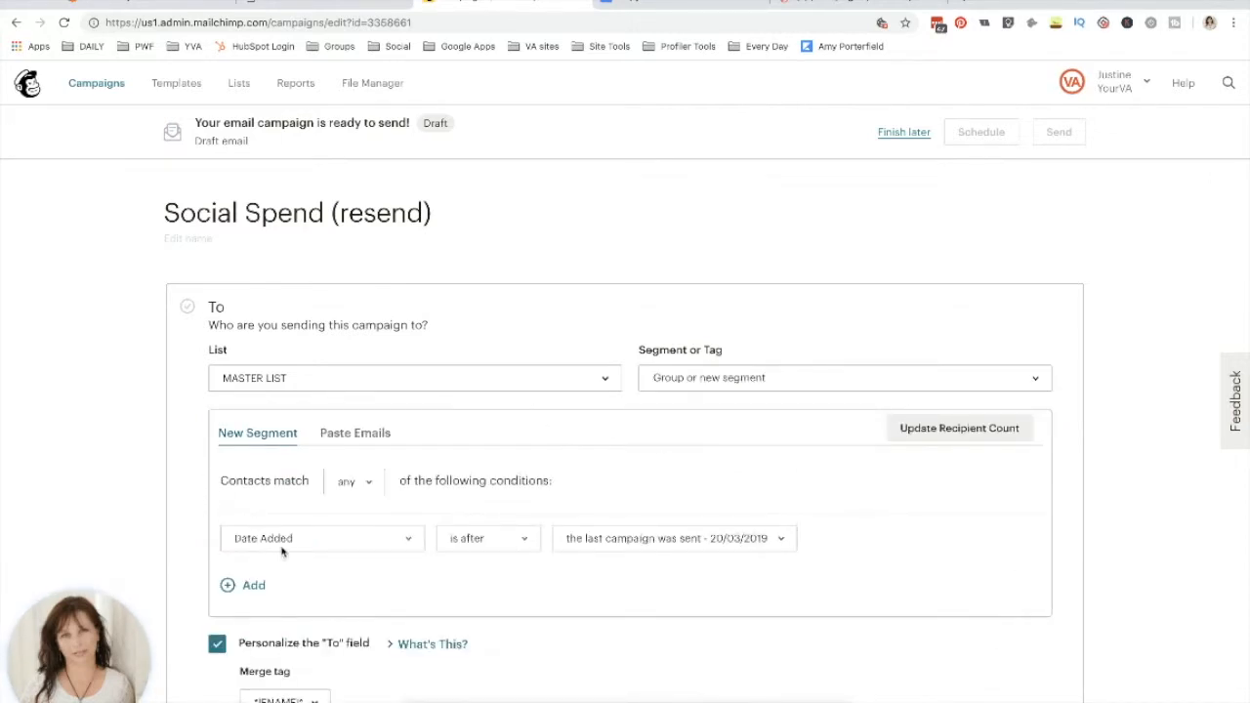
{"action": "left_click", "coordinate": [322, 538]}
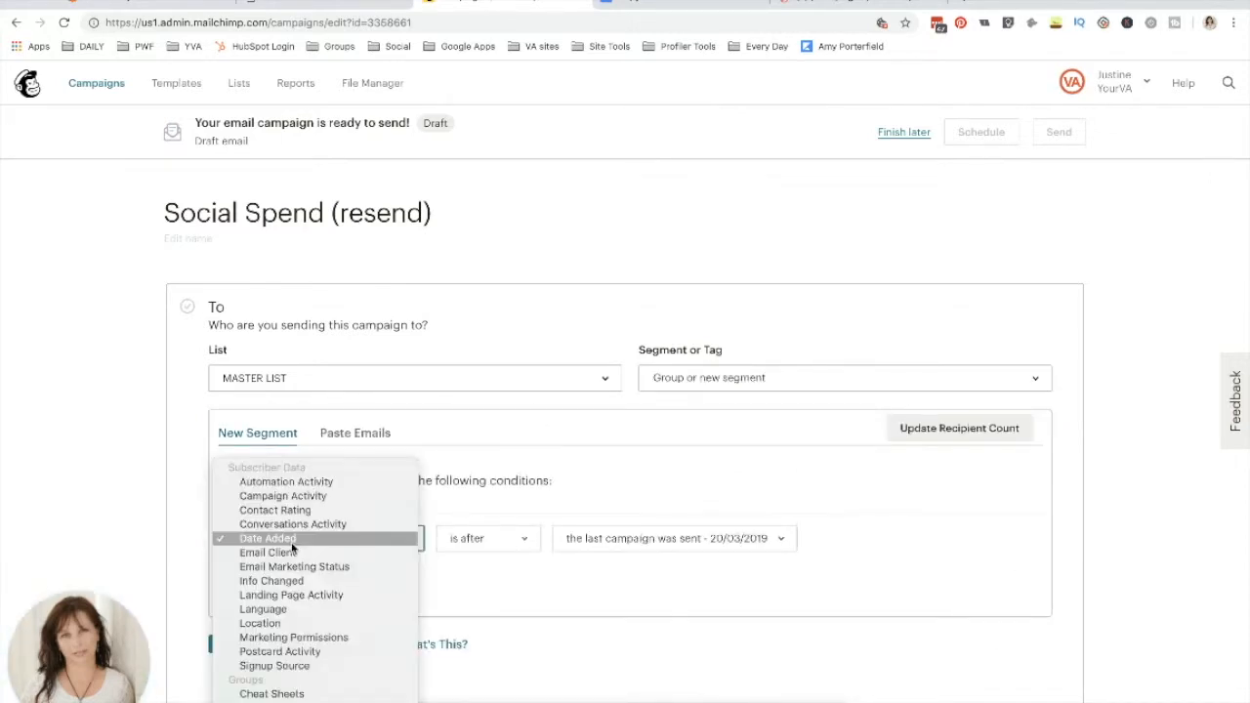
{"action": "mouse_move", "coordinate": [282, 495]}
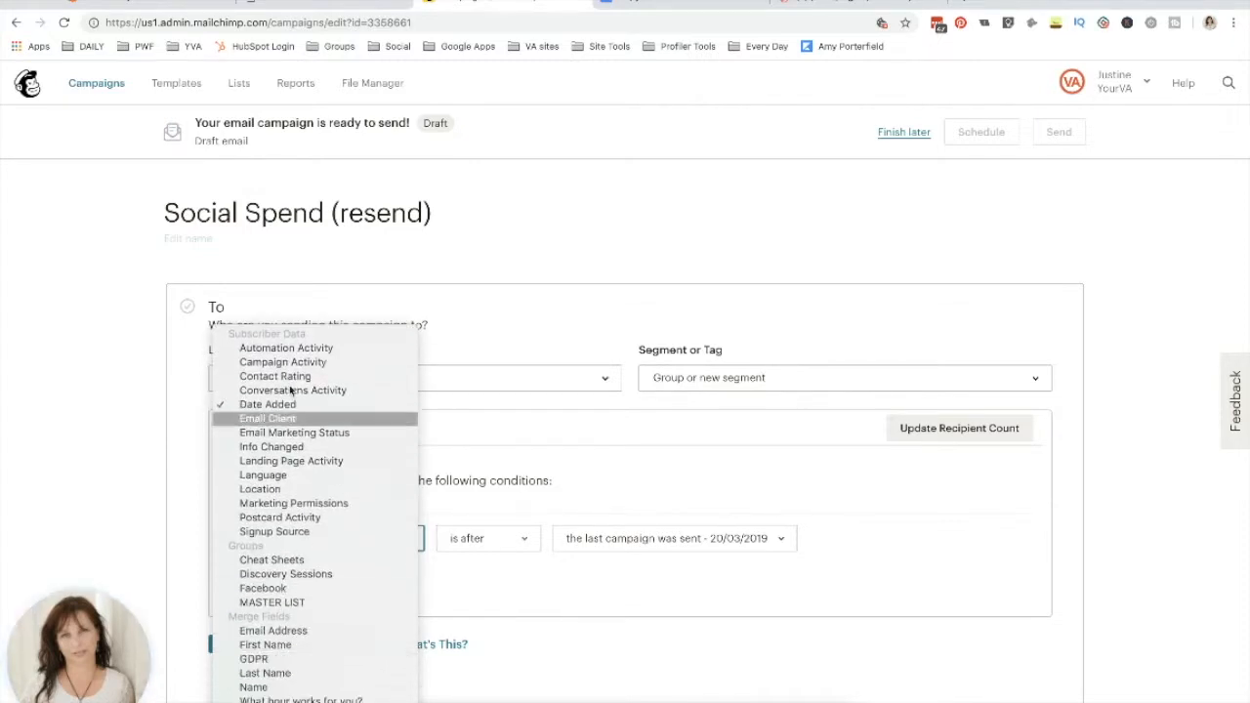
{"action": "mouse_move", "coordinate": [283, 362]}
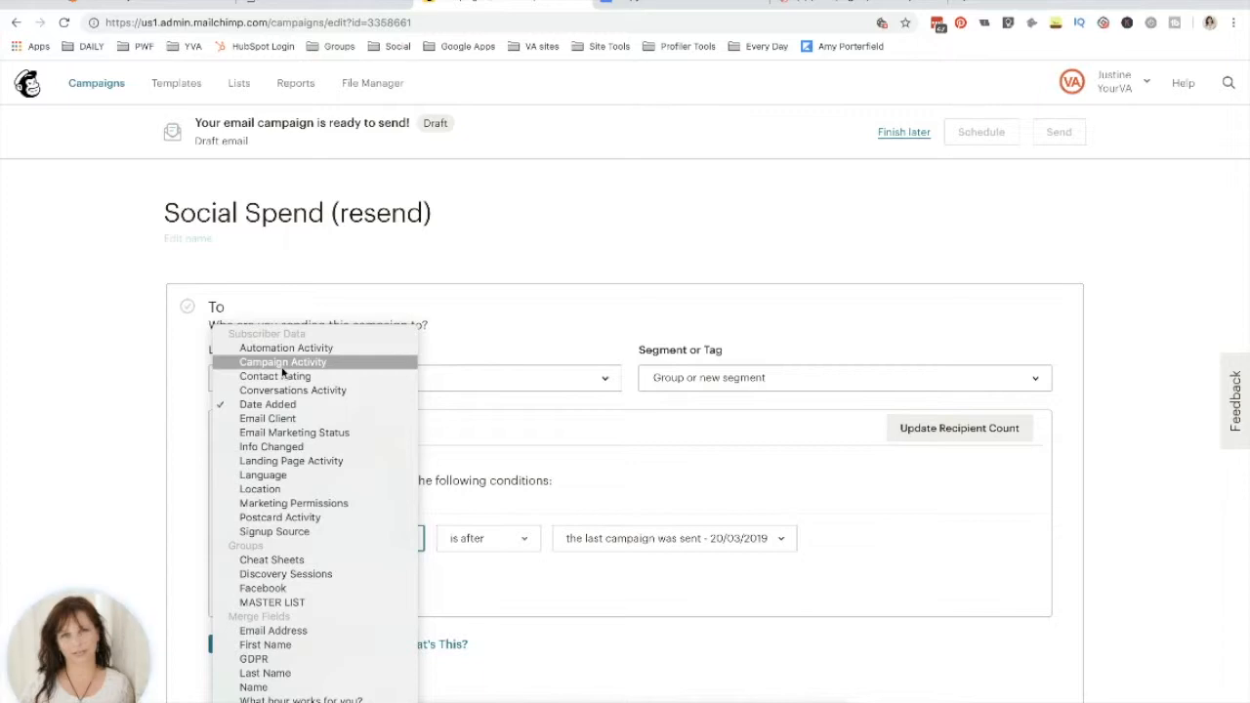
{"action": "left_click", "coordinate": [282, 363]}
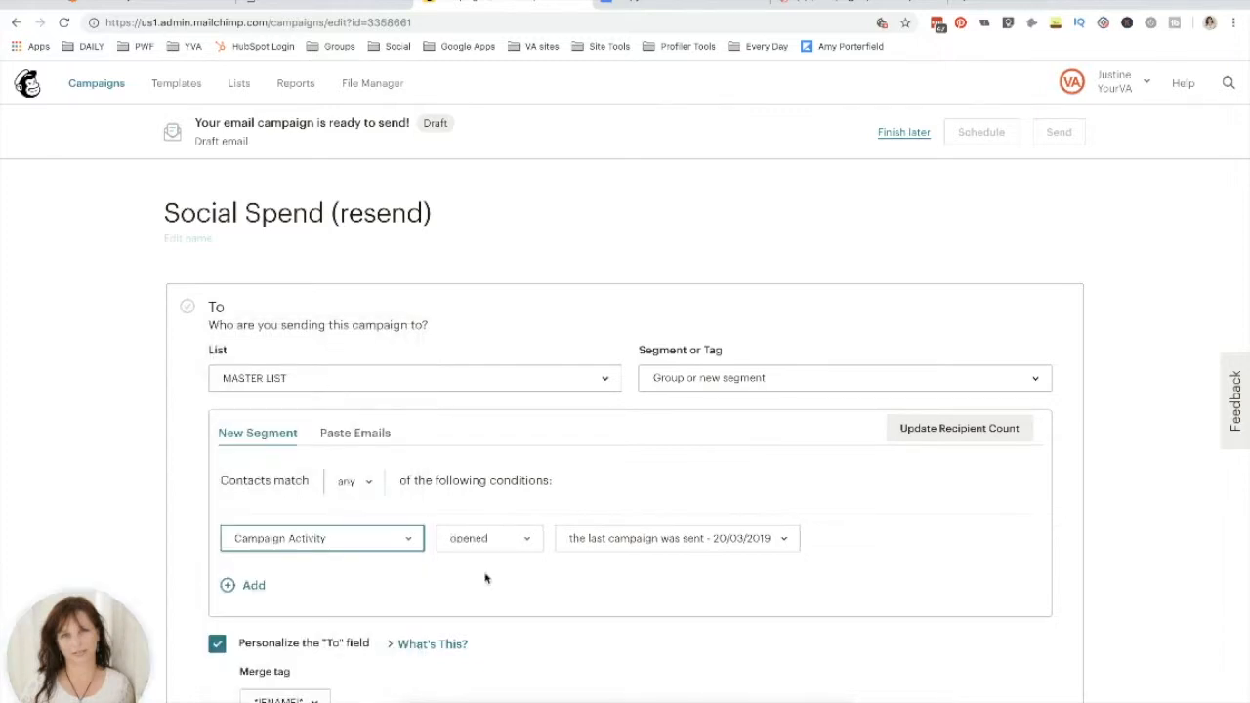
{"action": "left_click", "coordinate": [489, 538]}
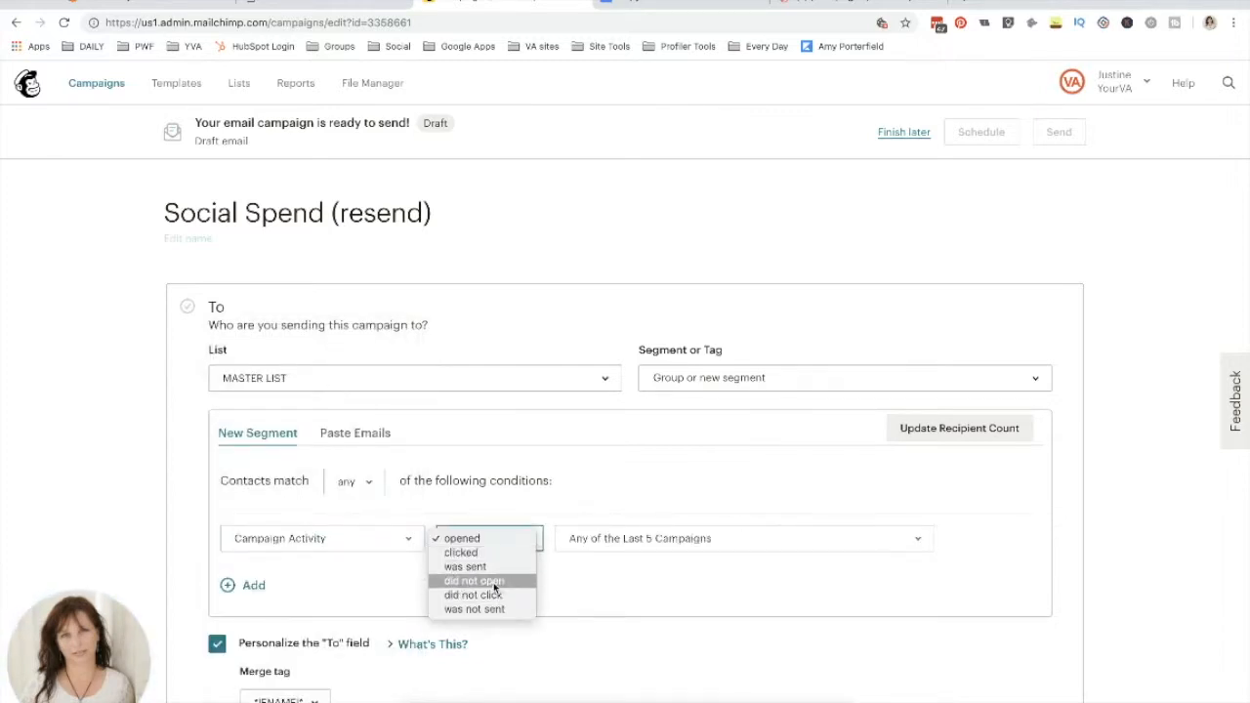
{"action": "left_click", "coordinate": [474, 580]}
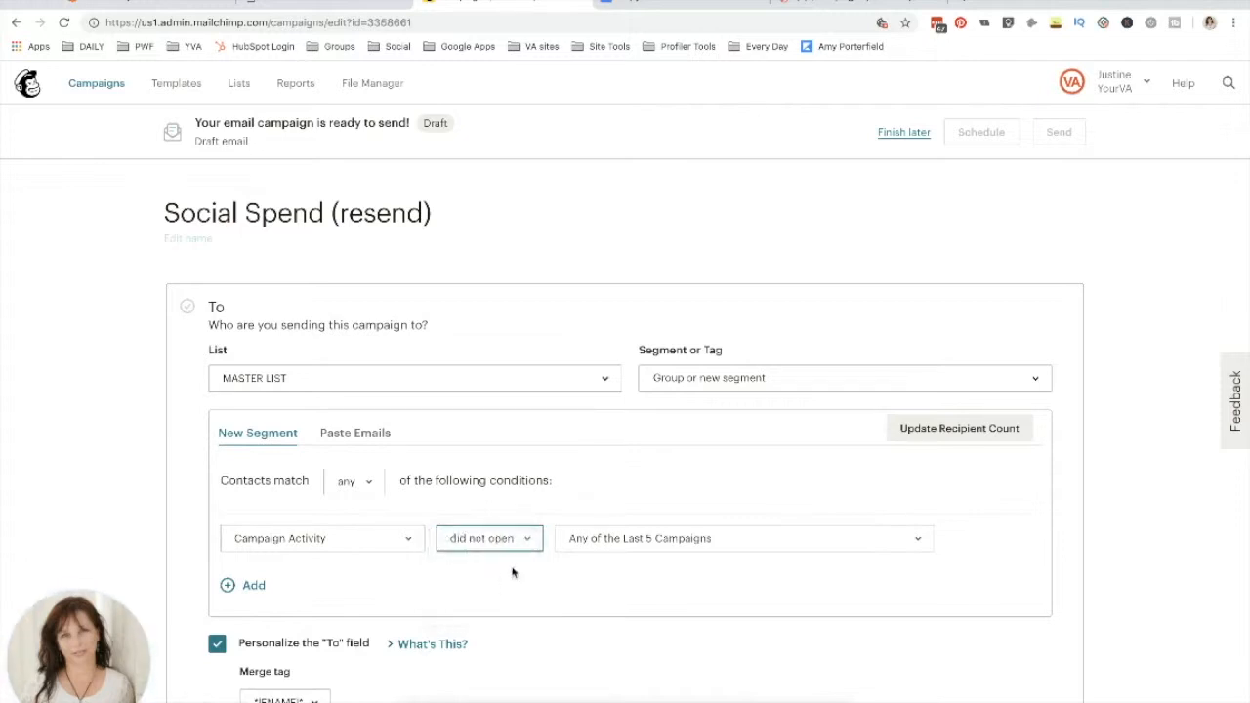
{"action": "left_click", "coordinate": [743, 538]}
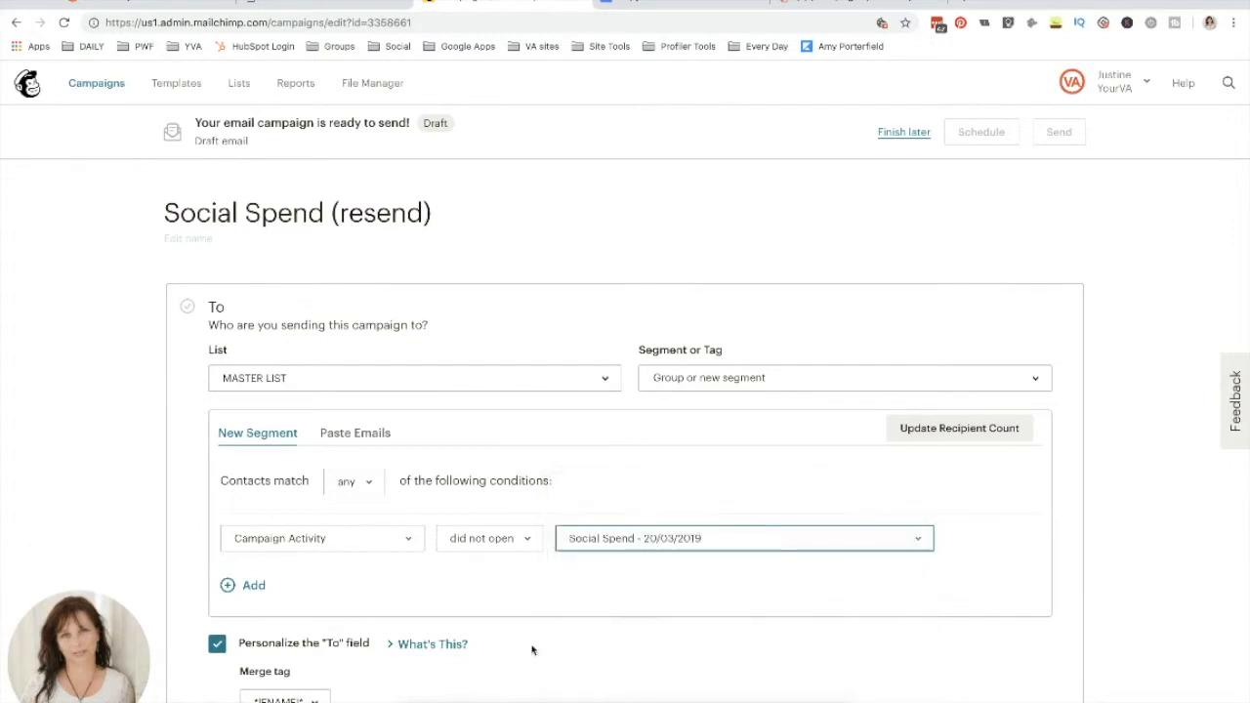
{"action": "scroll", "scroll_direction": "down", "scroll_amount": 3}
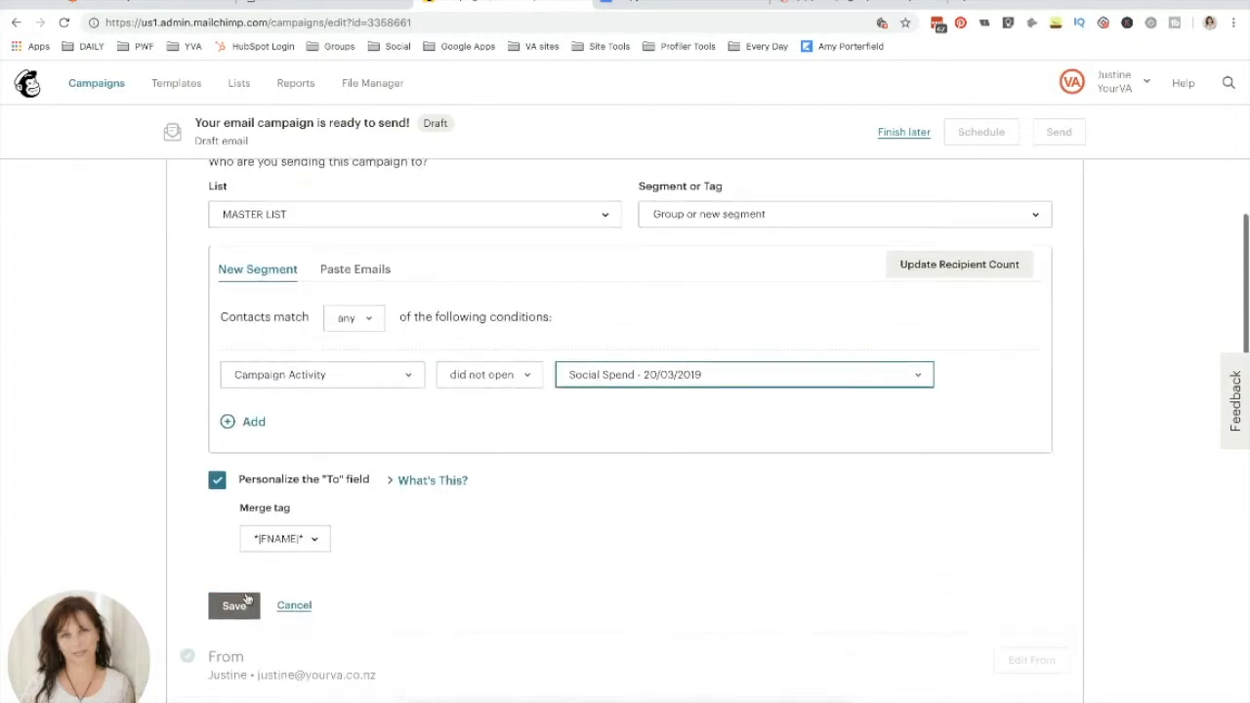
{"action": "left_click", "coordinate": [233, 606]}
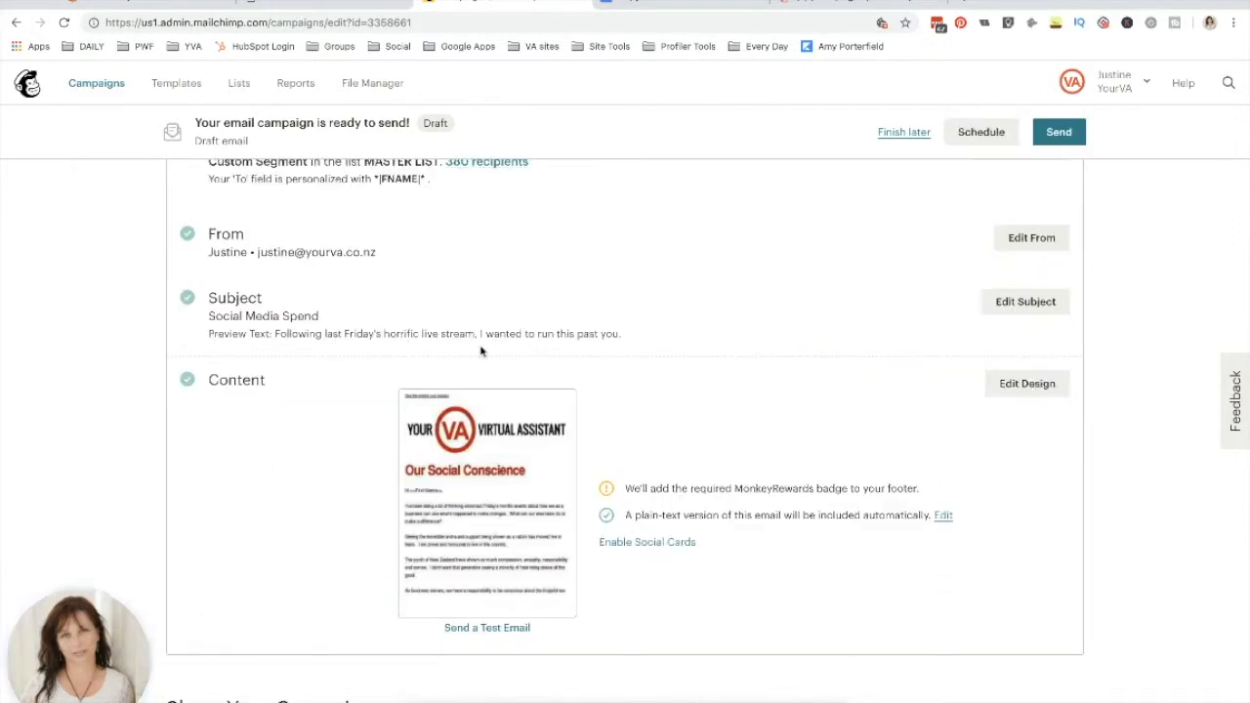
{"action": "mouse_move", "coordinate": [1026, 300]}
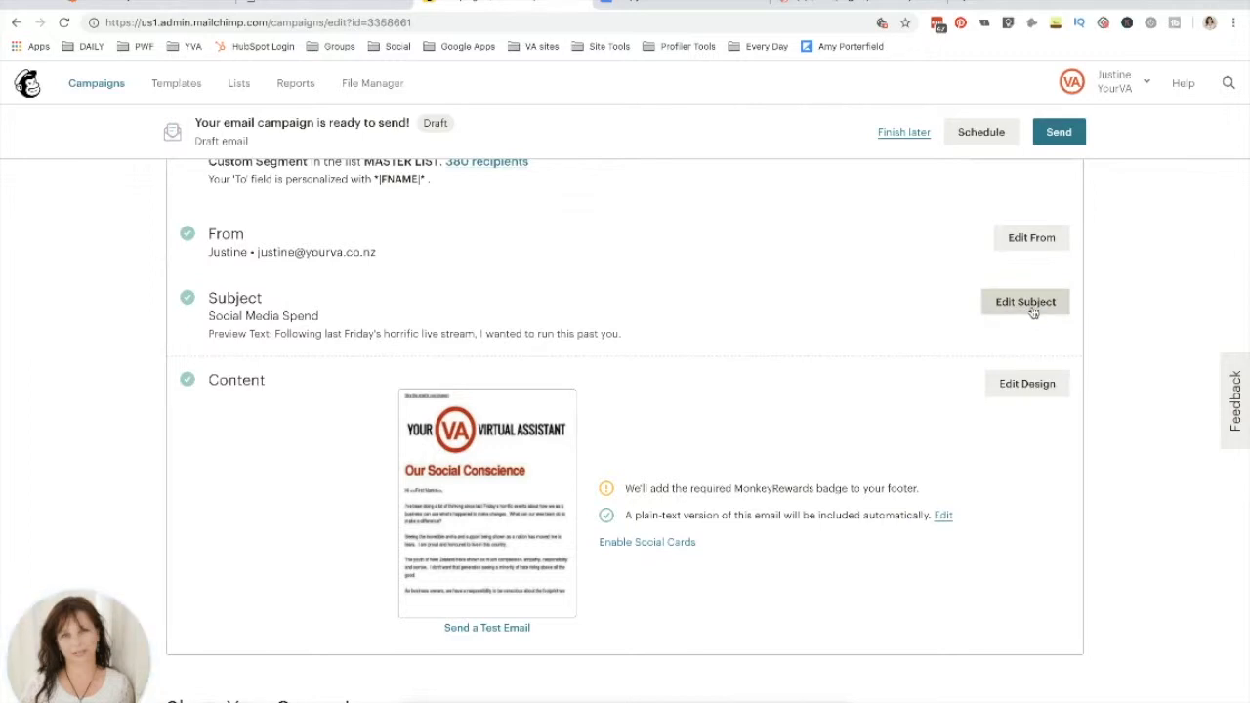
{"action": "left_click", "coordinate": [1025, 301]}
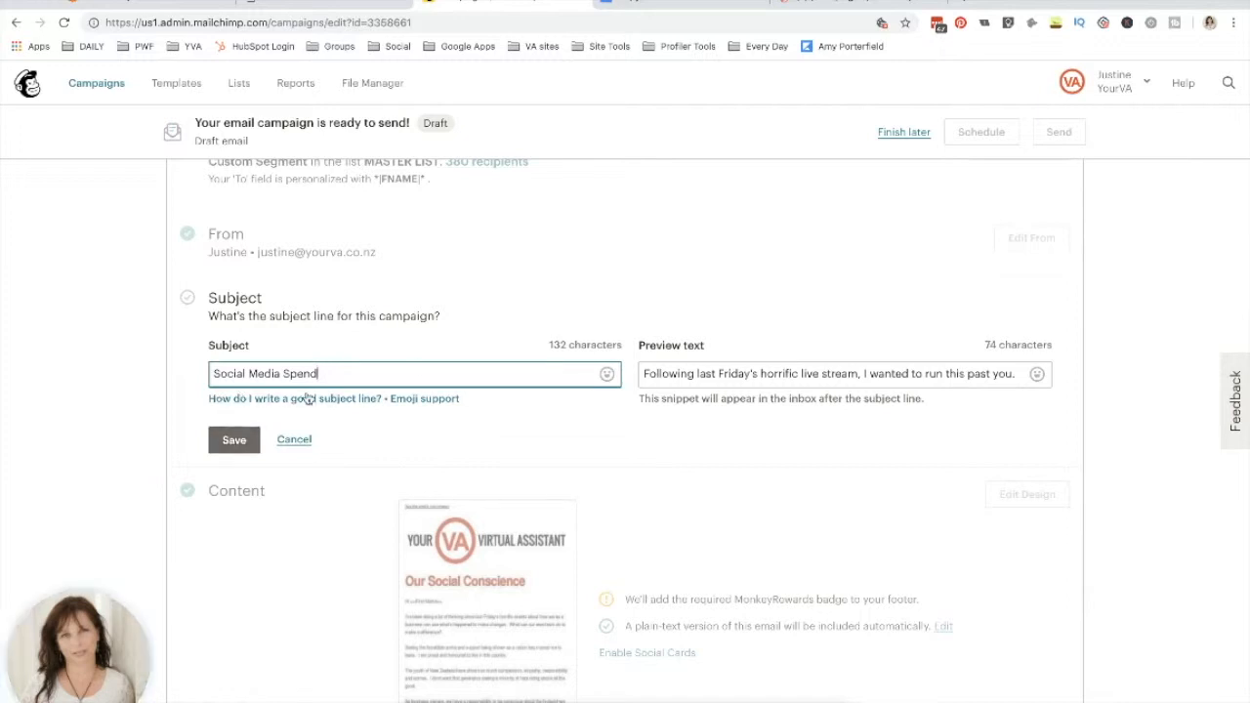
{"action": "left_click", "coordinate": [234, 440]}
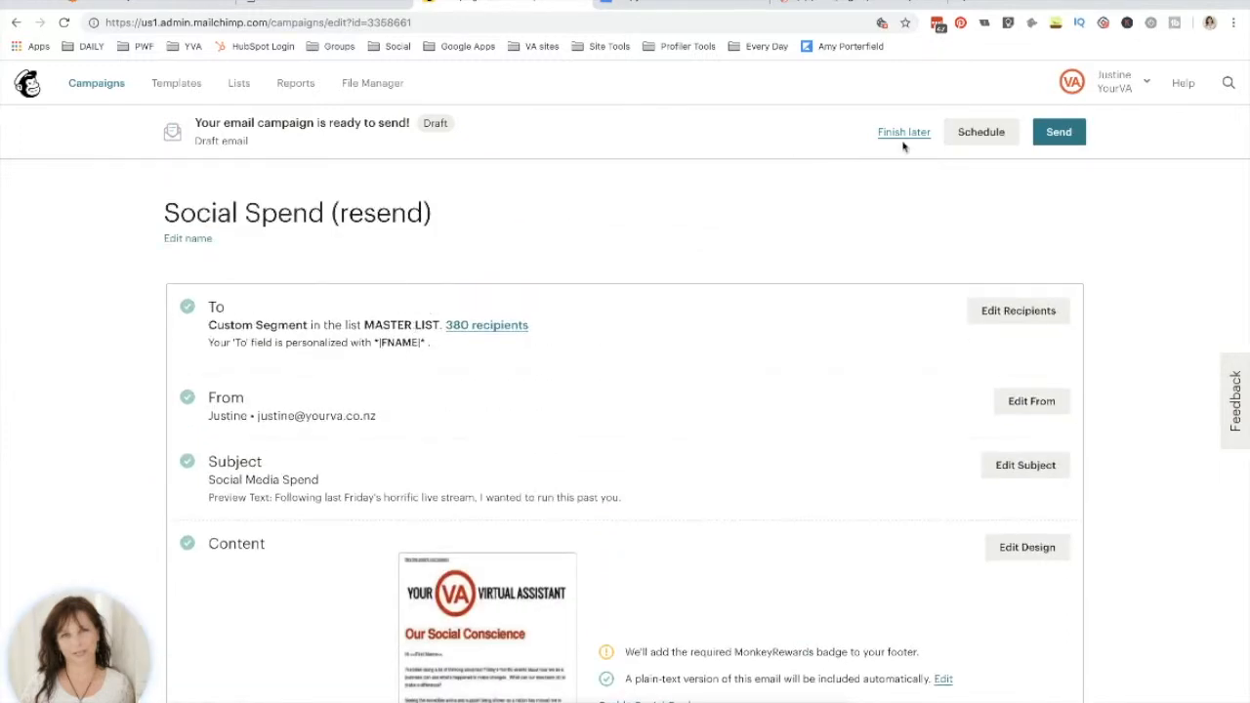
Step: Open the Schedule Your Campaign dialog, showing March 20 2019 at 2:30 PM New Zealand time
{"action": "left_click", "coordinate": [980, 132]}
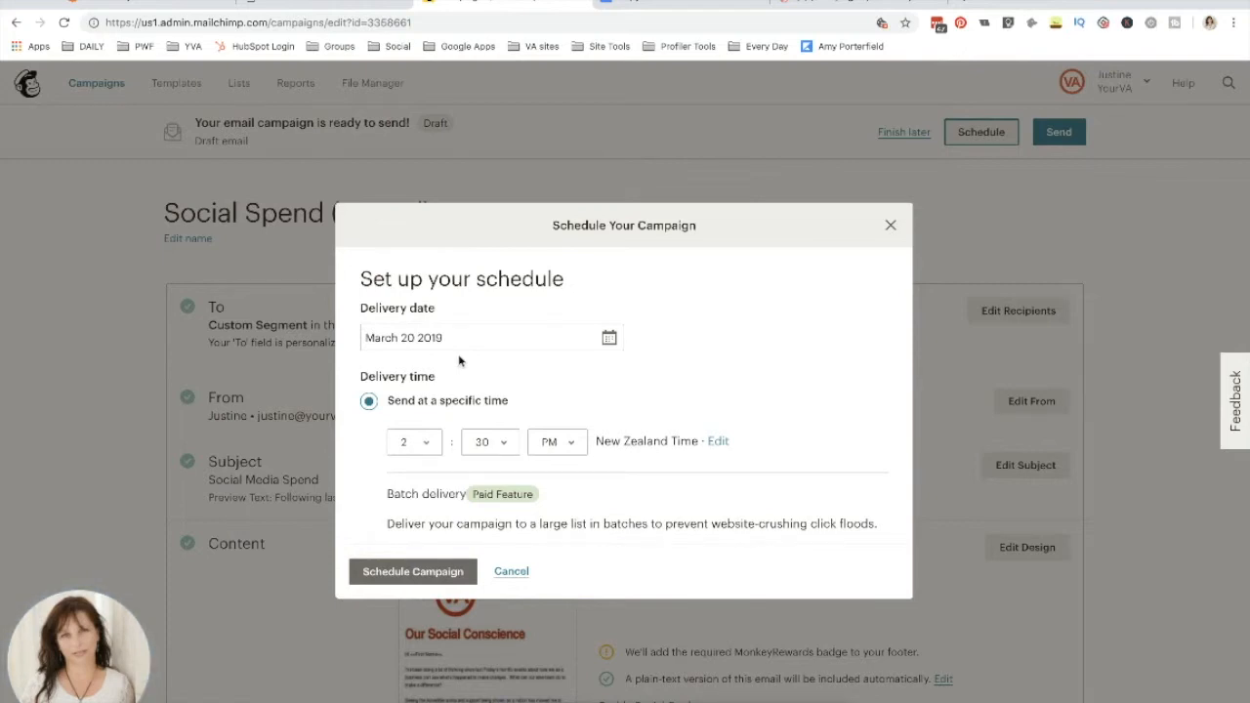
{"action": "mouse_move", "coordinate": [458, 342]}
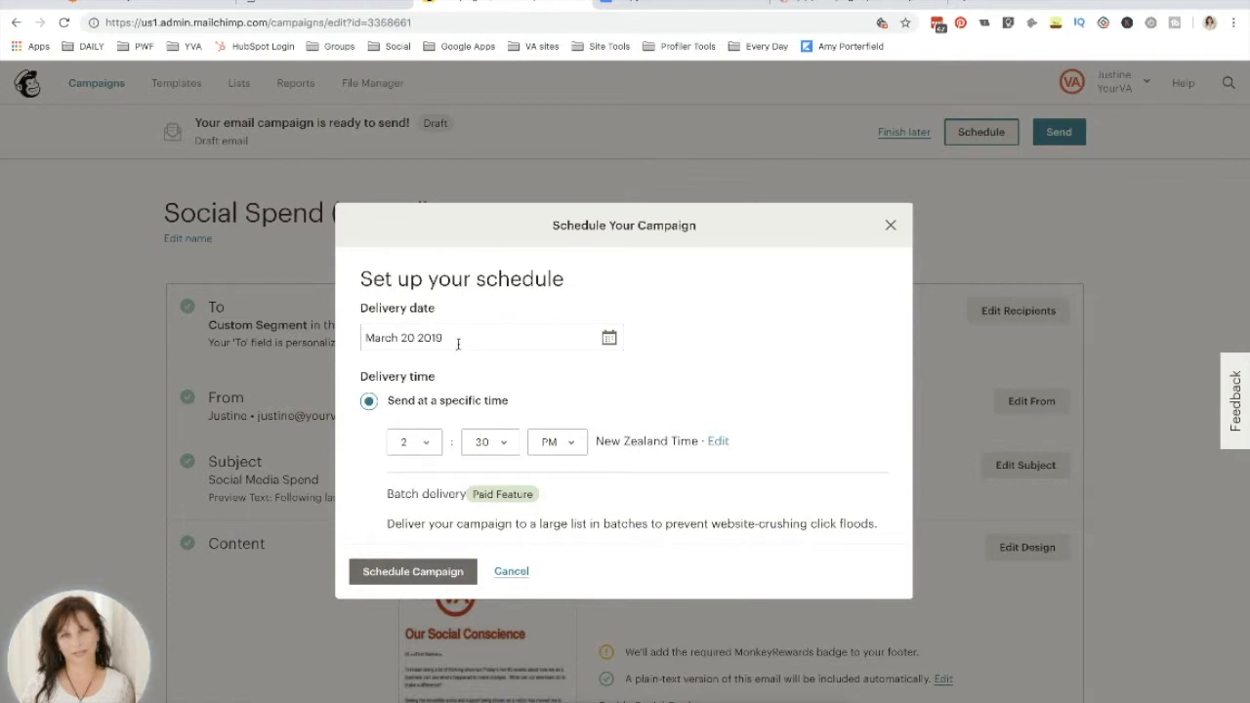
{"action": "mouse_move", "coordinate": [439, 385]}
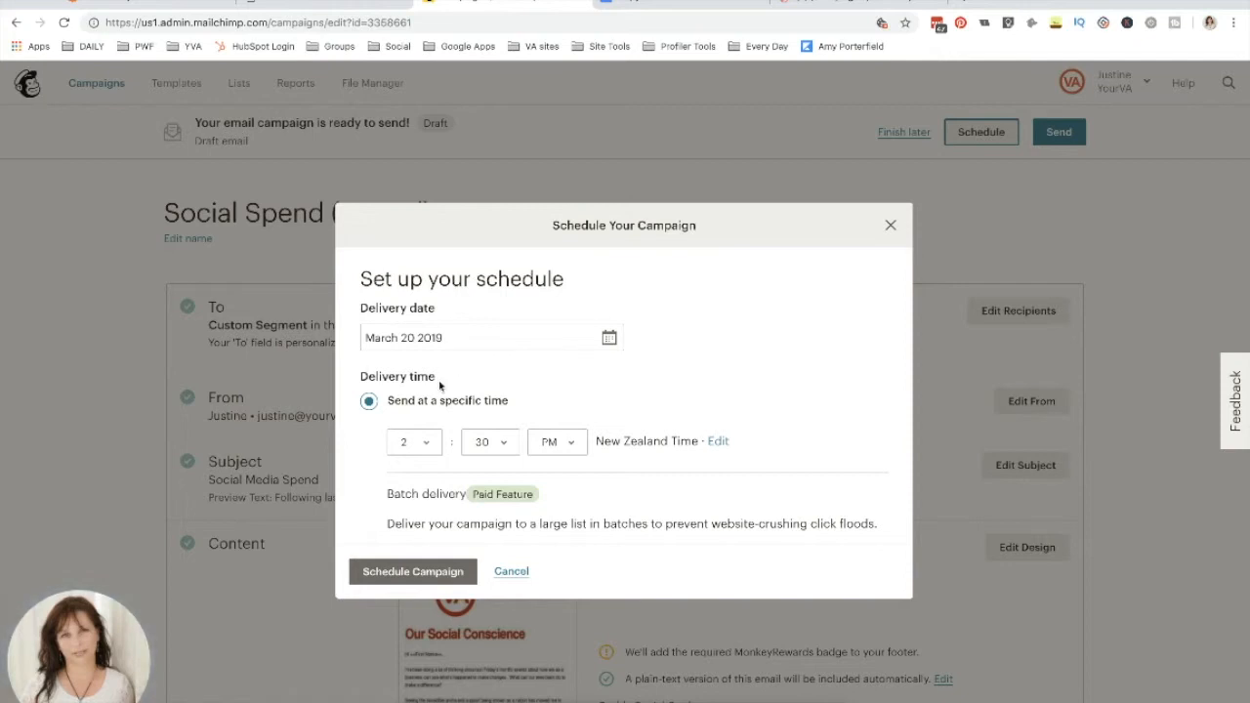
{"action": "mouse_move", "coordinate": [405, 442]}
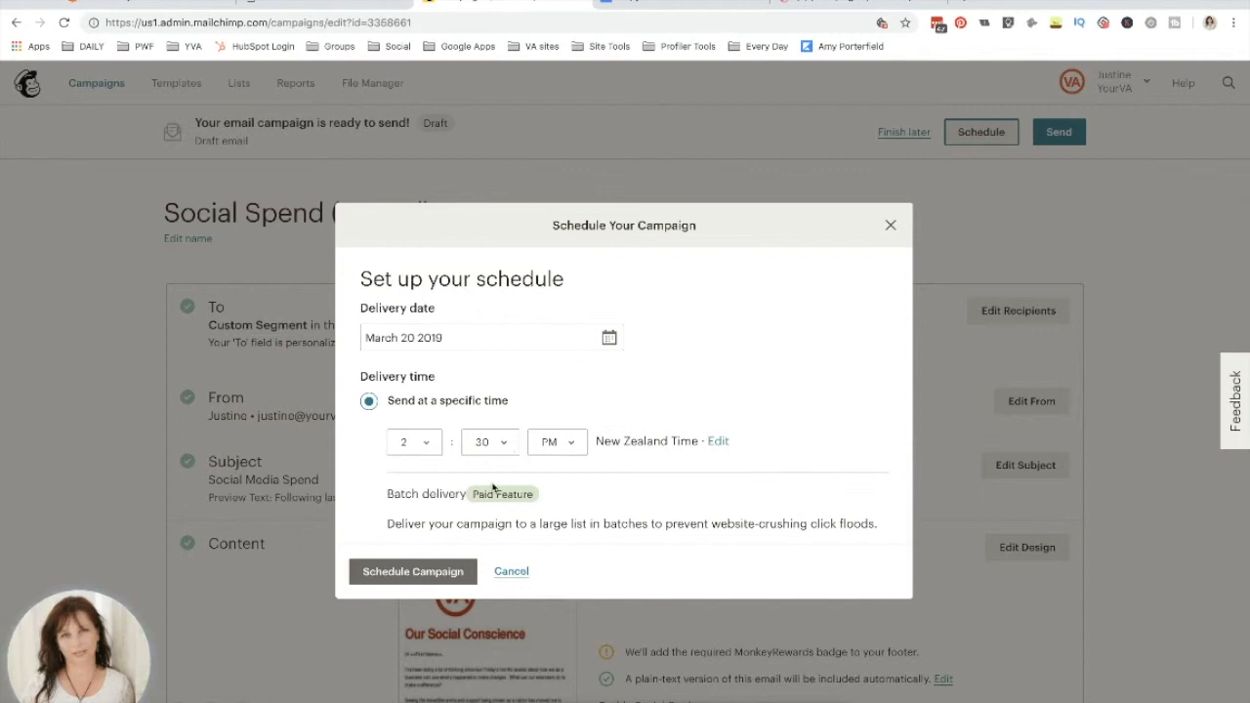
{"action": "mouse_move", "coordinate": [517, 454]}
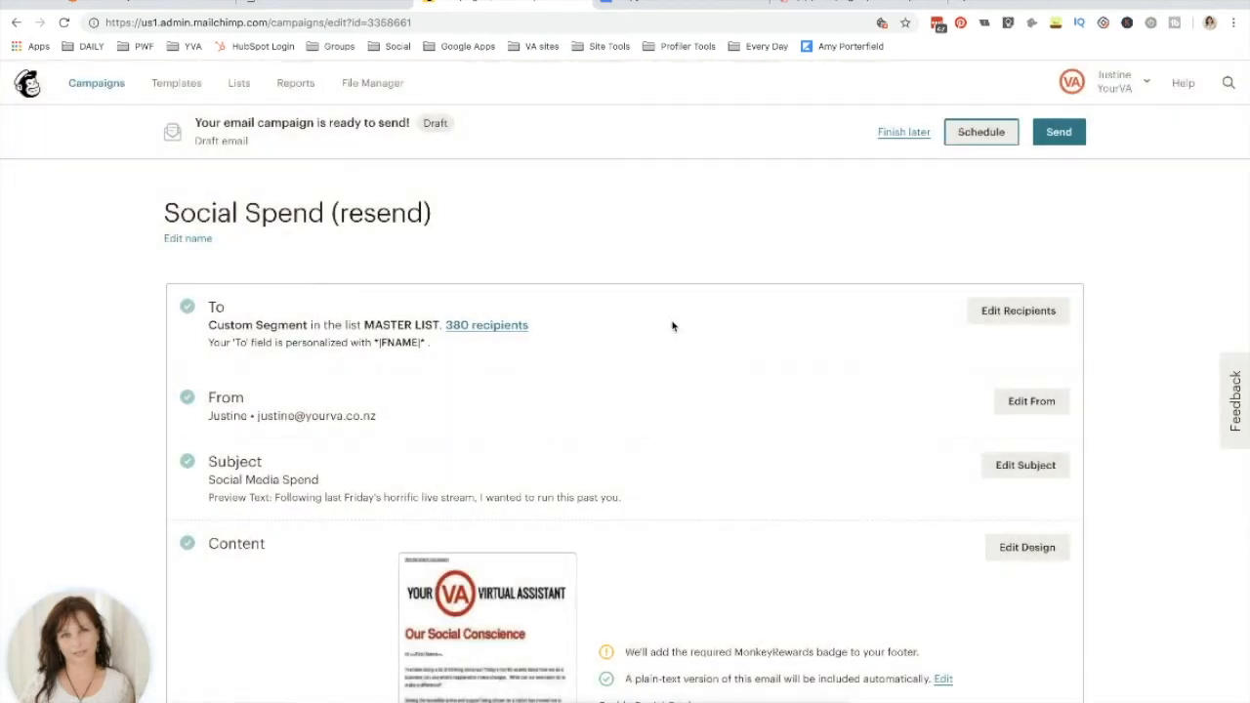
{"action": "mouse_move", "coordinate": [675, 322]}
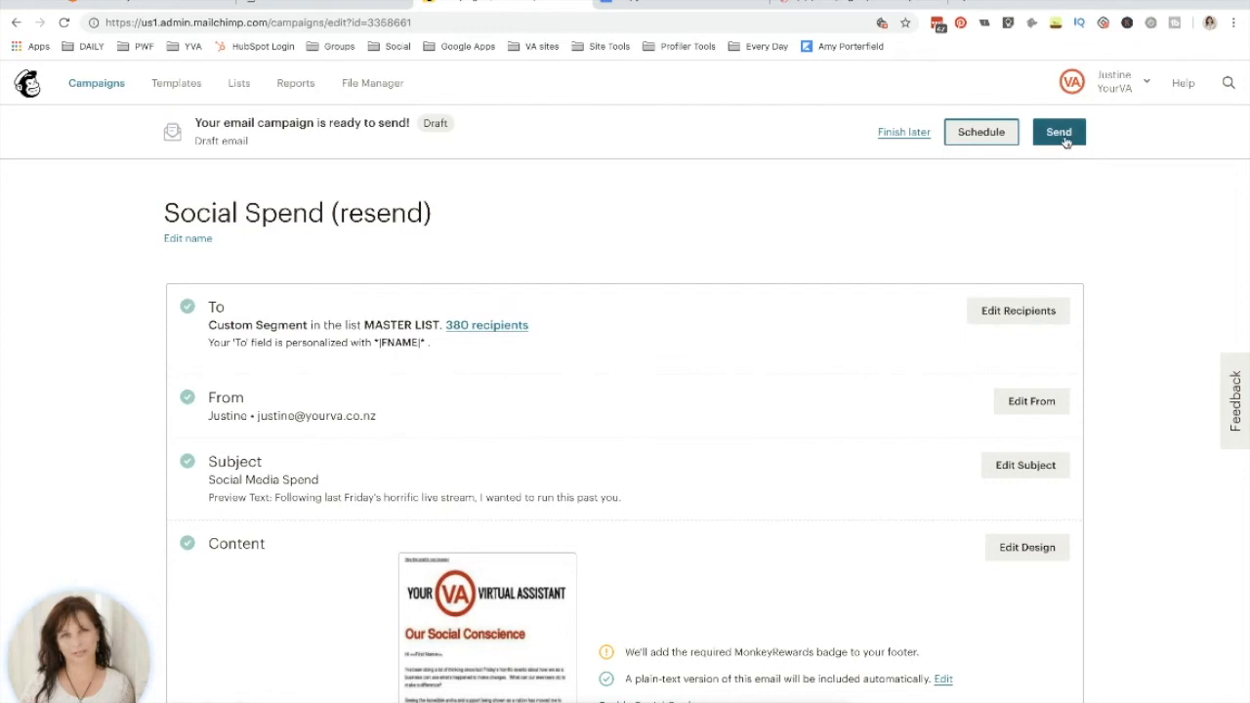
{"action": "mouse_move", "coordinate": [975, 209]}
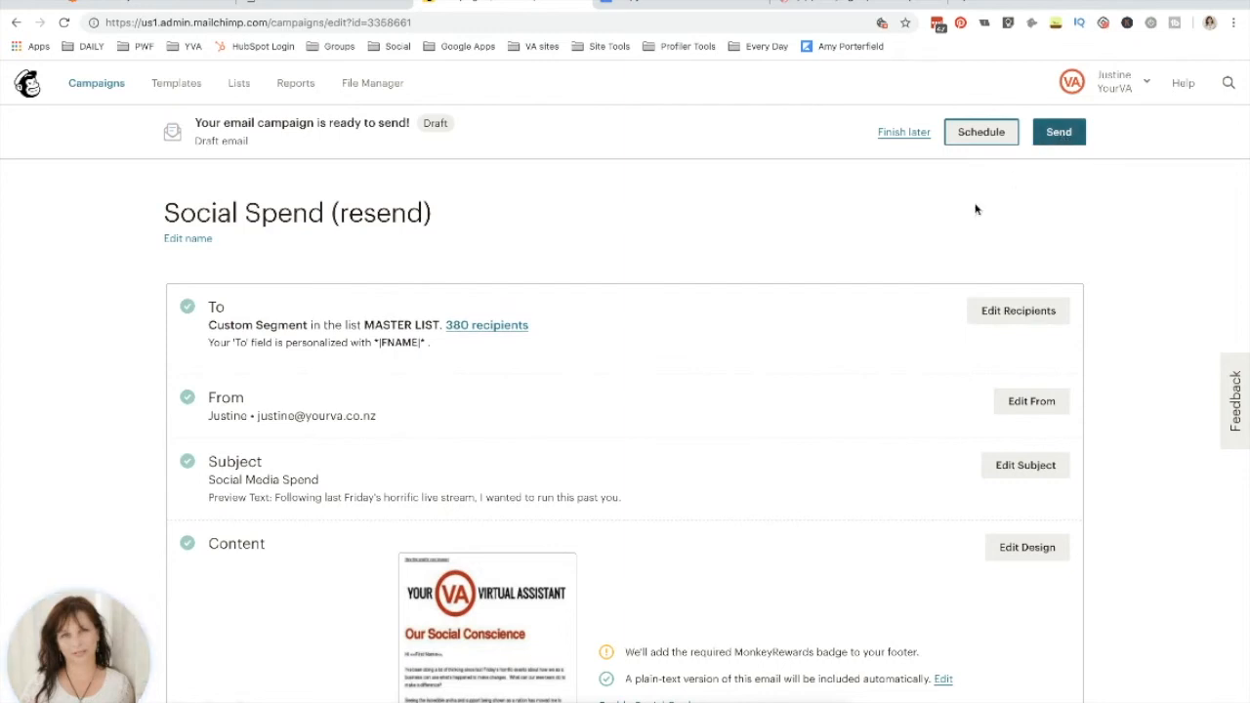